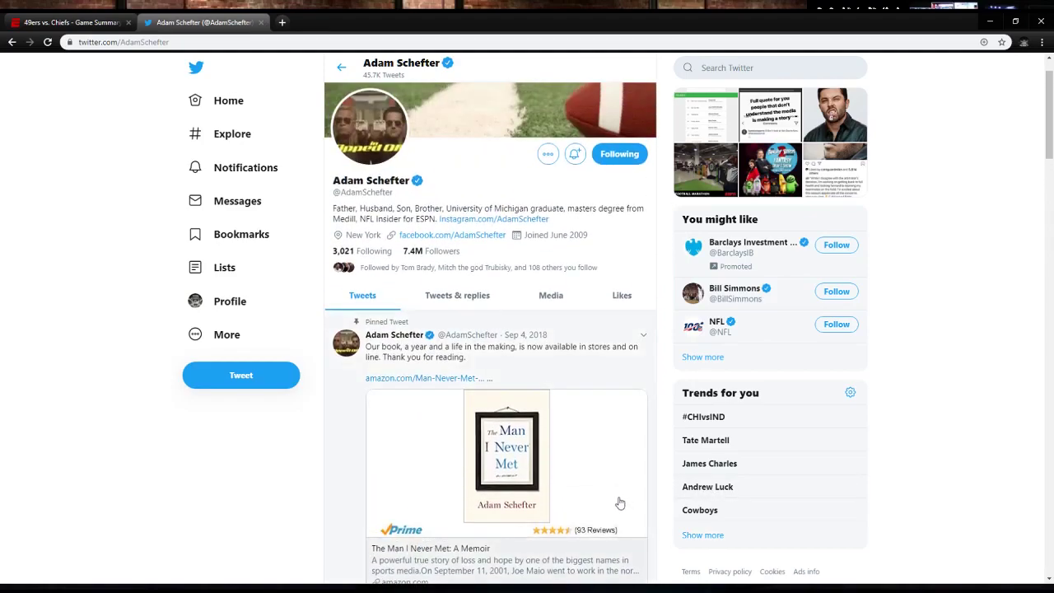
mouse_move(562, 363)
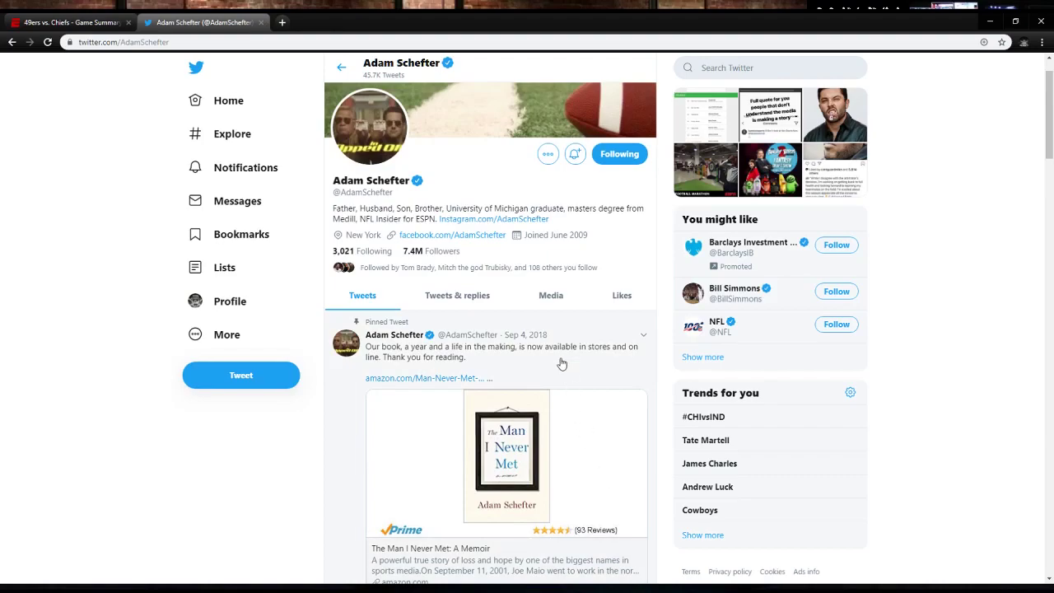
scroll("down", 3)
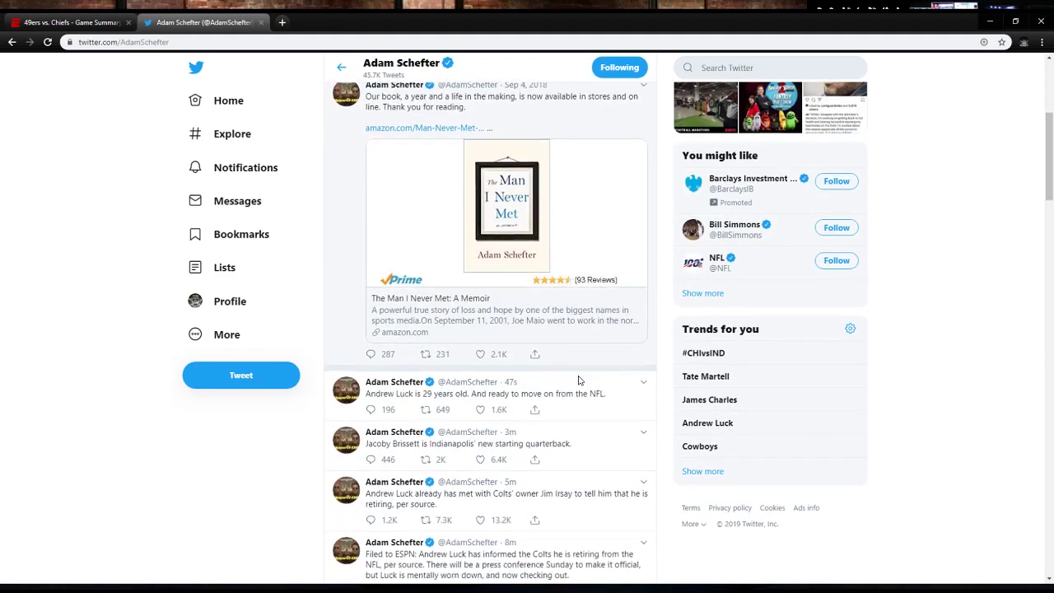
scroll("down", 3)
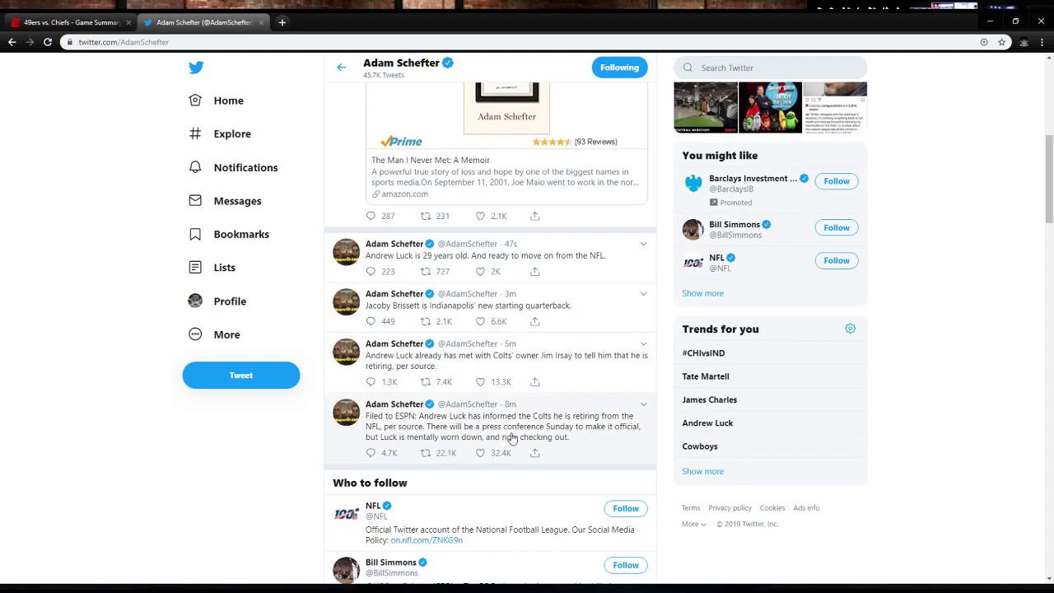
scroll("down", 3)
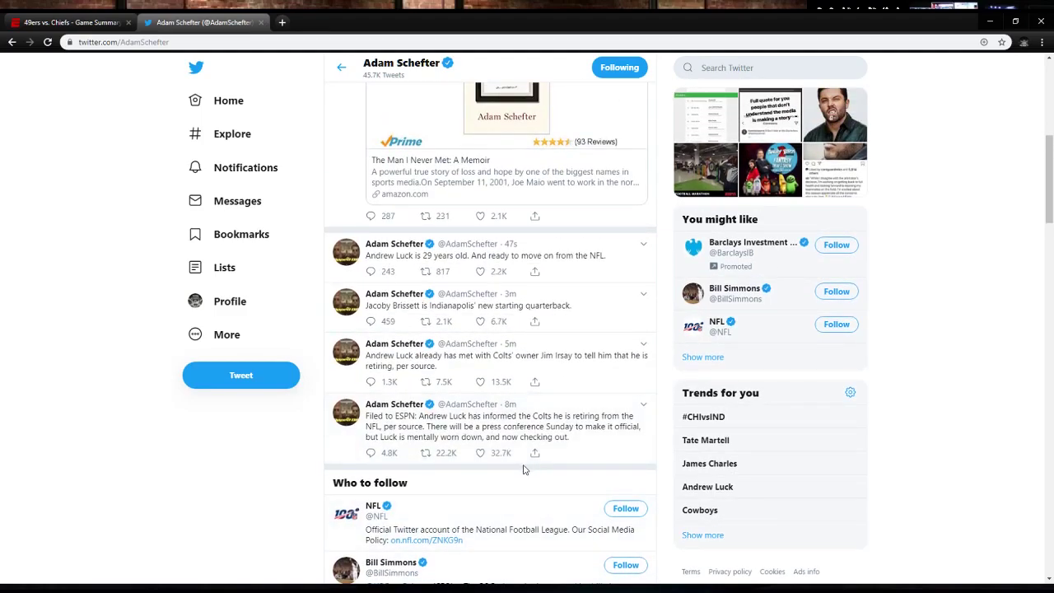
scroll("up", 3)
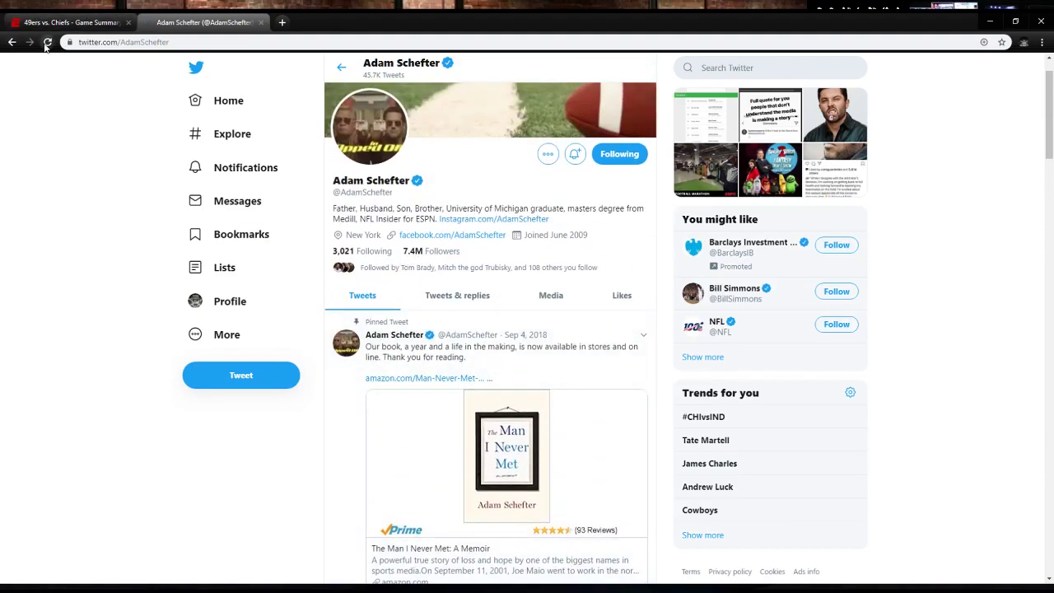
scroll("down", 3)
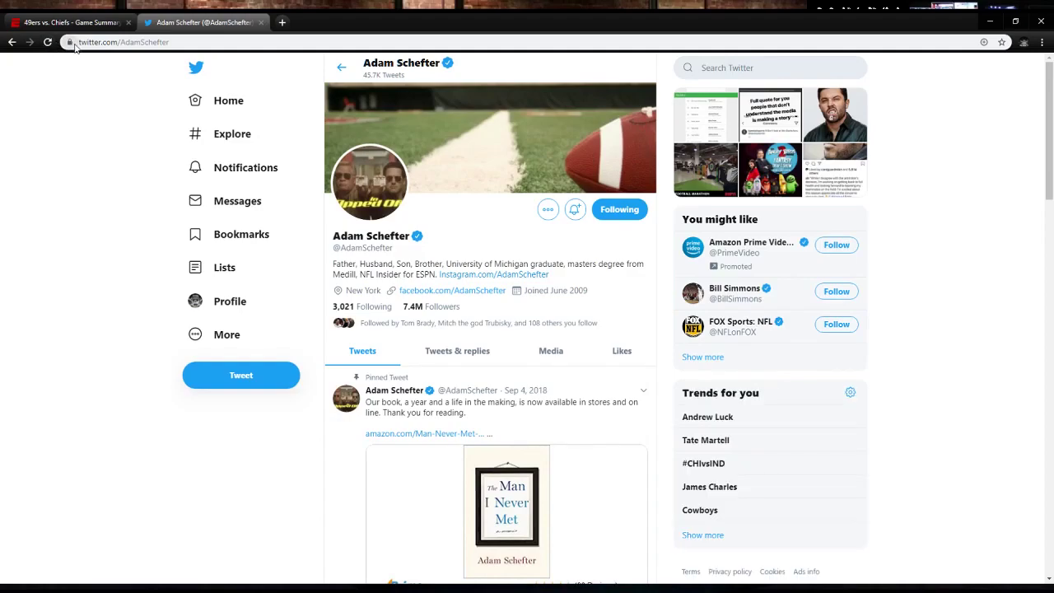
scroll("down", 3)
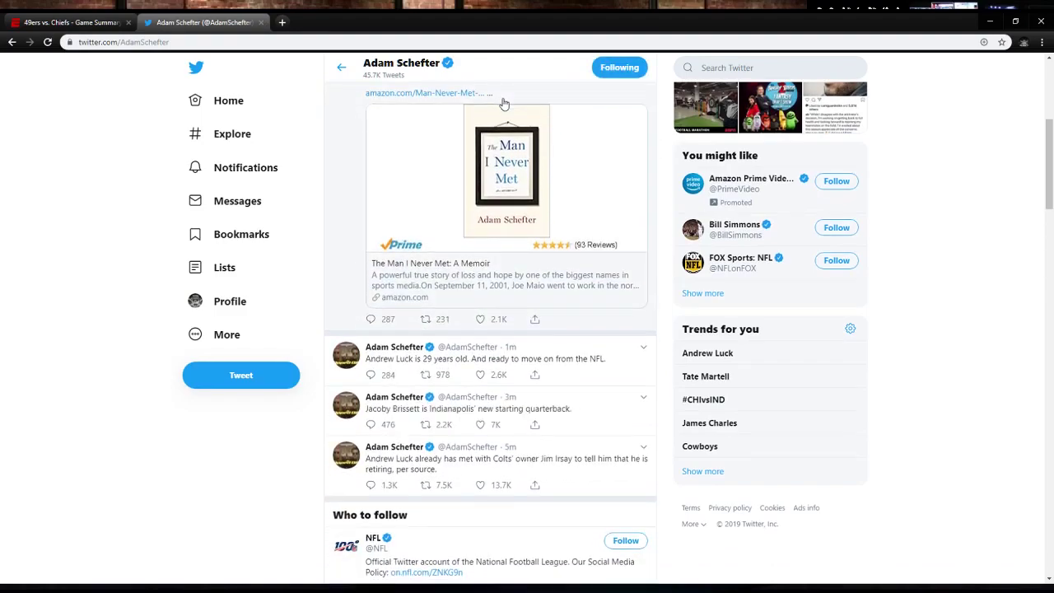
scroll("down", 3)
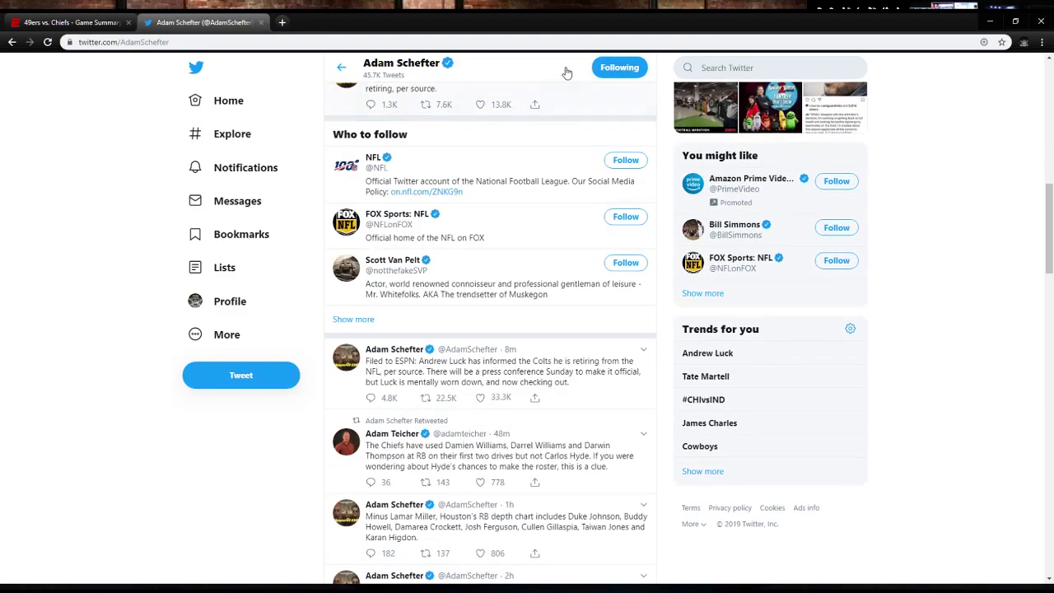
scroll("down", 3)
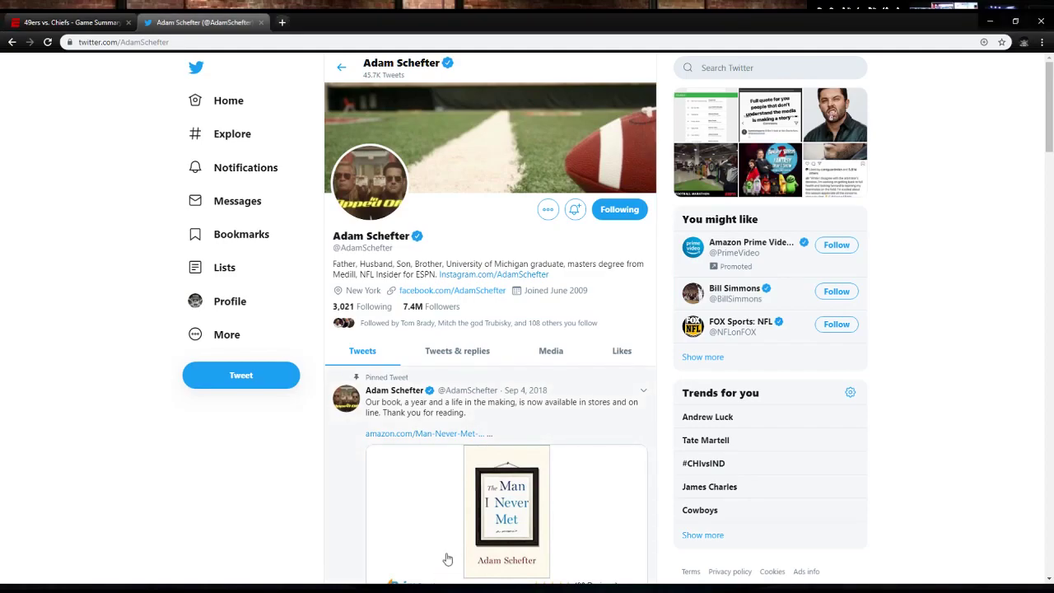
mouse_move(559, 401)
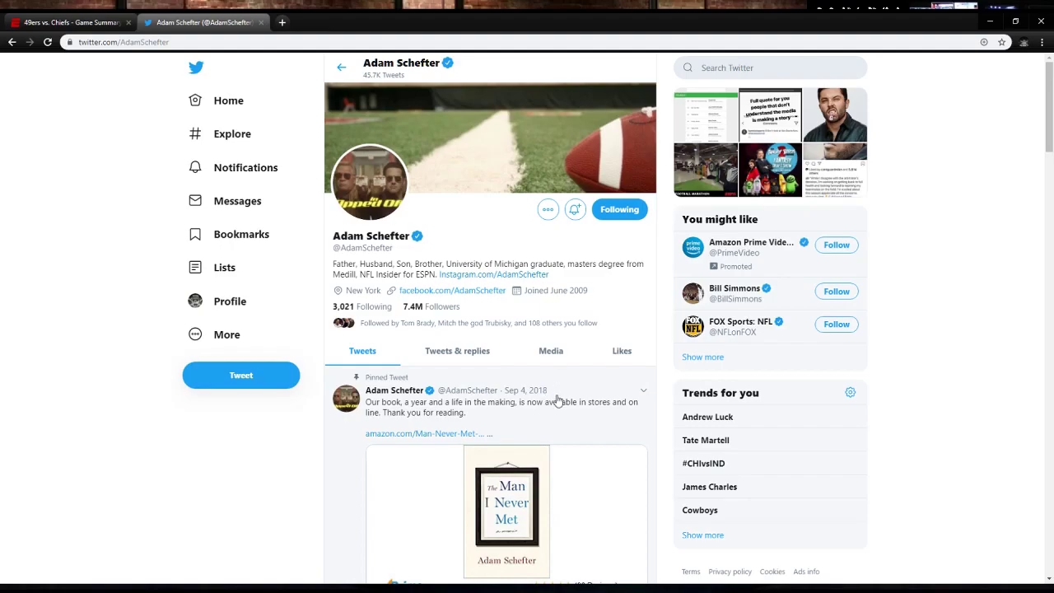
scroll("down", 3)
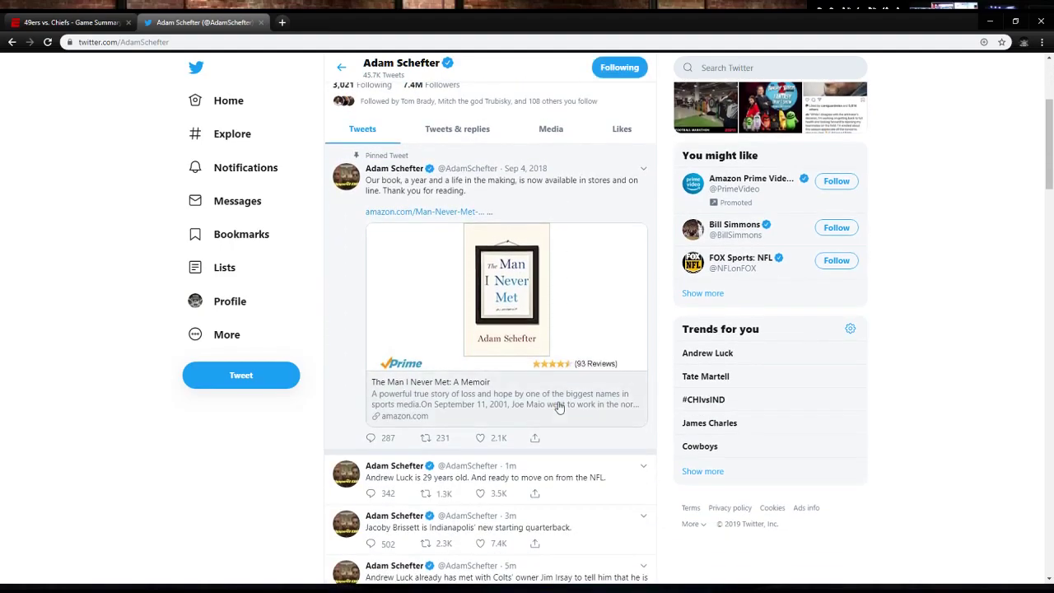
scroll("down", 3)
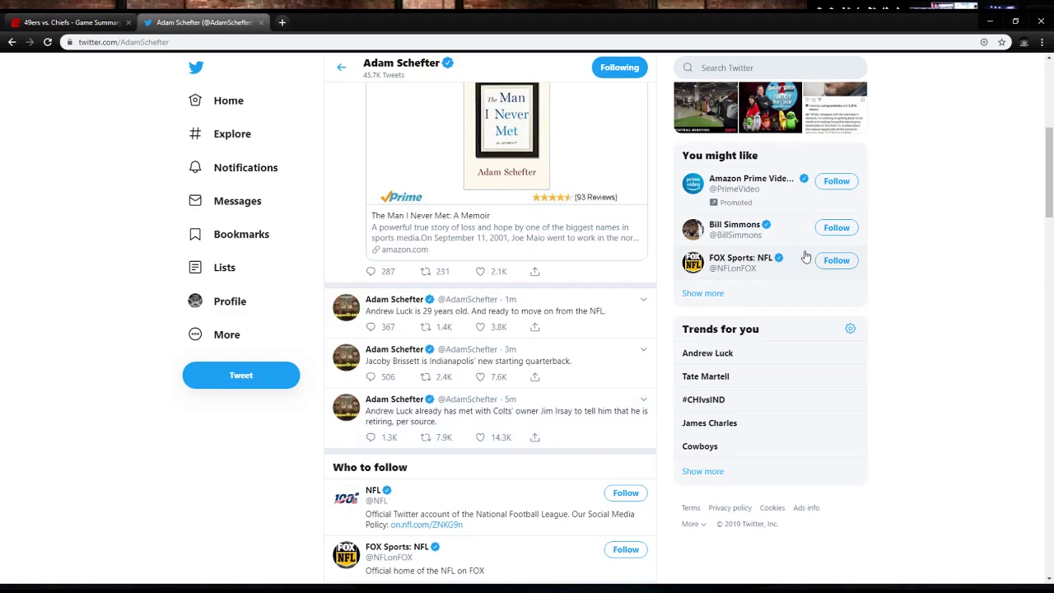
scroll("down", 3)
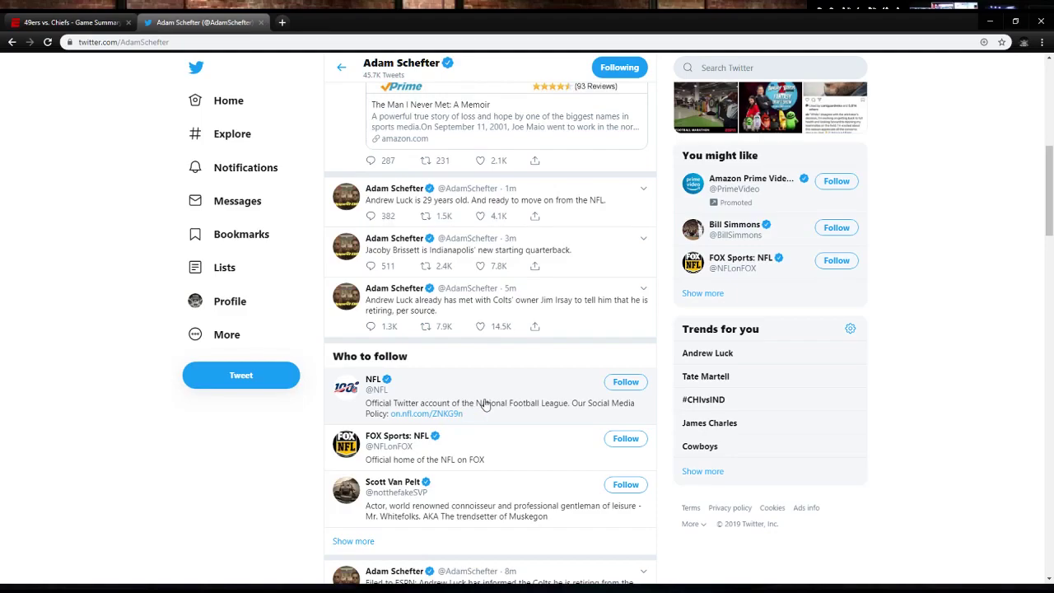
scroll("down", 3)
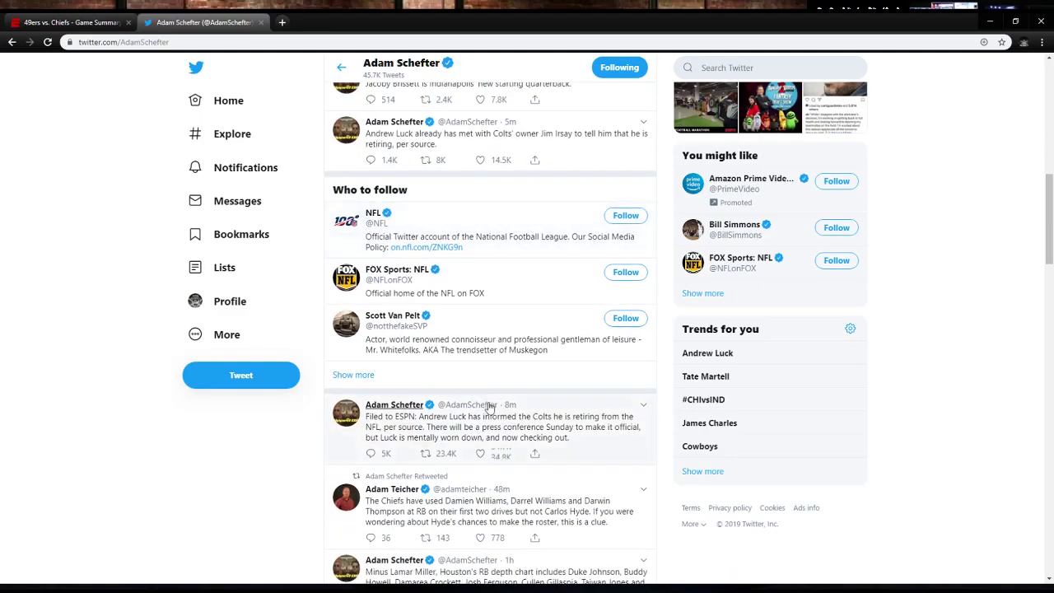
scroll("down", 3)
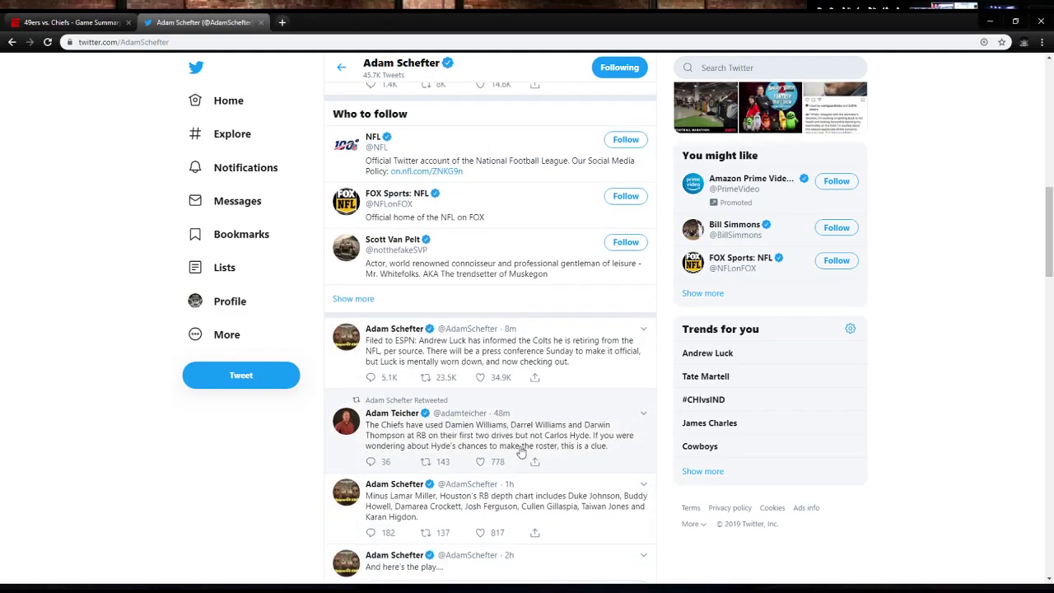
scroll("down", 3)
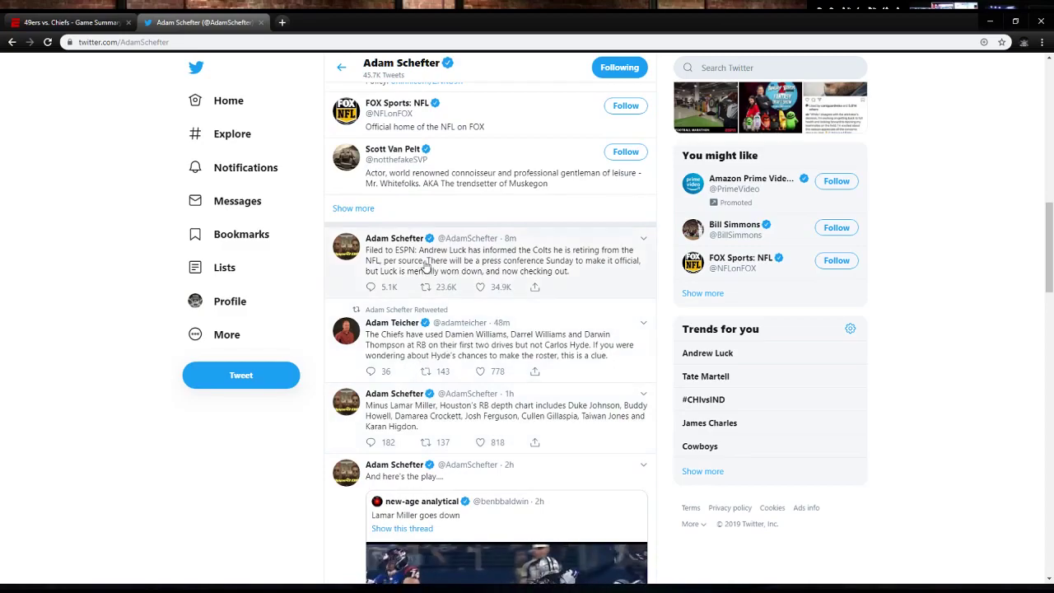